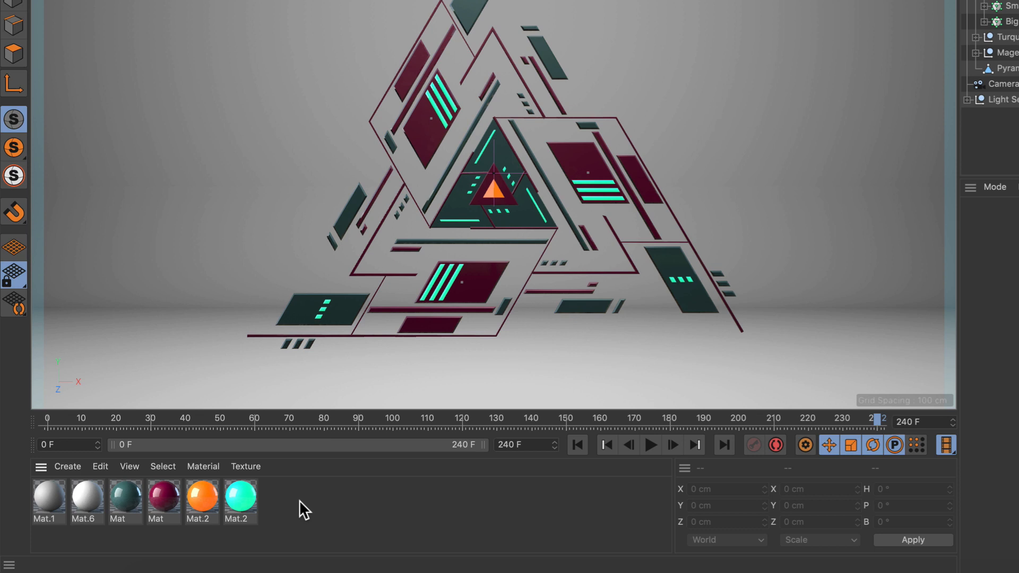
- Open the Edit menu from the top menu bar
{"action": "left_click", "coordinate": [39, 6]}
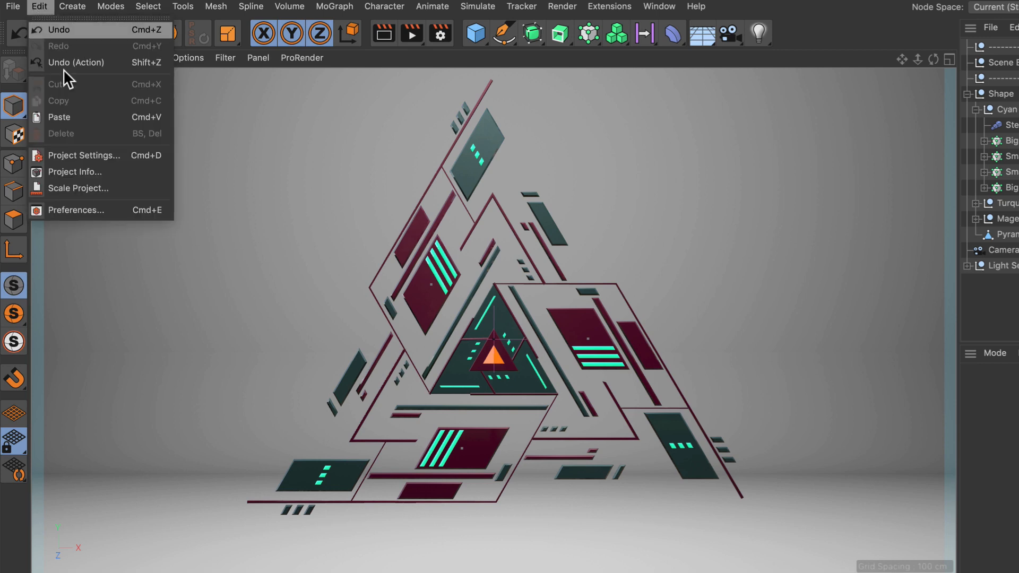
- In Preferences > Material, set Default Material to Node and close the window
{"action": "left_click", "coordinate": [76, 210]}
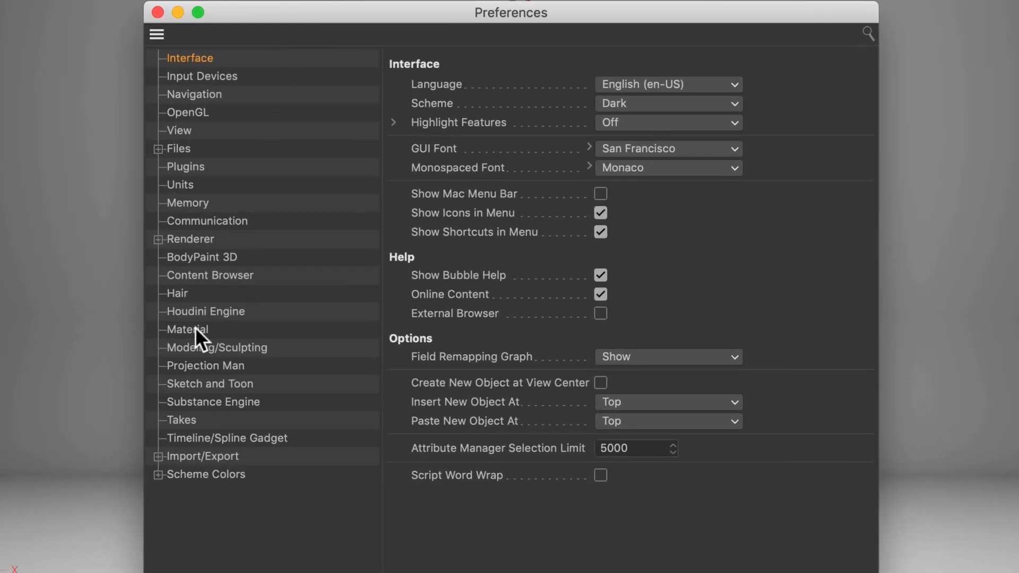
{"action": "left_click", "coordinate": [186, 329]}
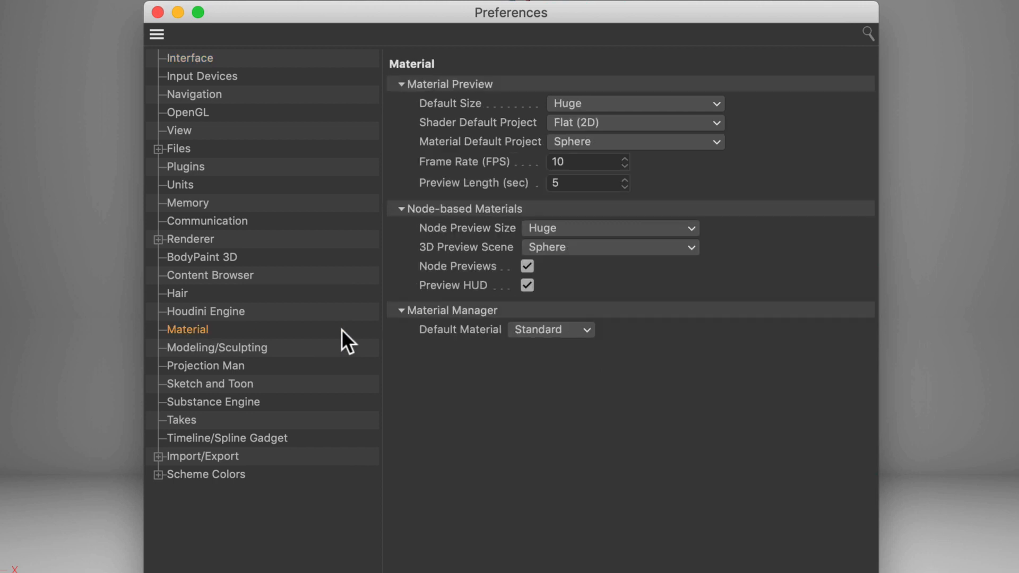
{"action": "mouse_move", "coordinate": [432, 365]}
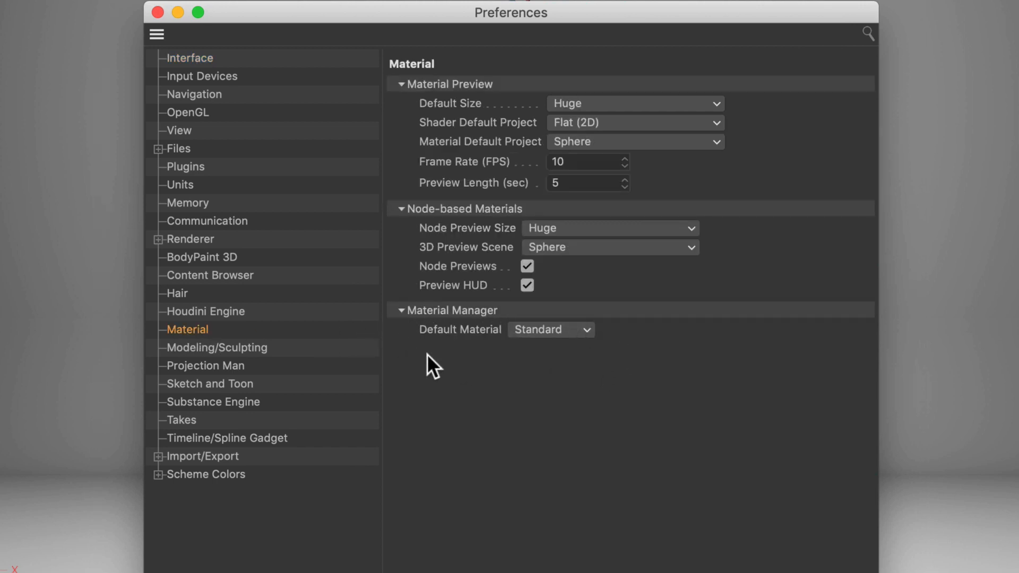
{"action": "mouse_move", "coordinate": [588, 378]}
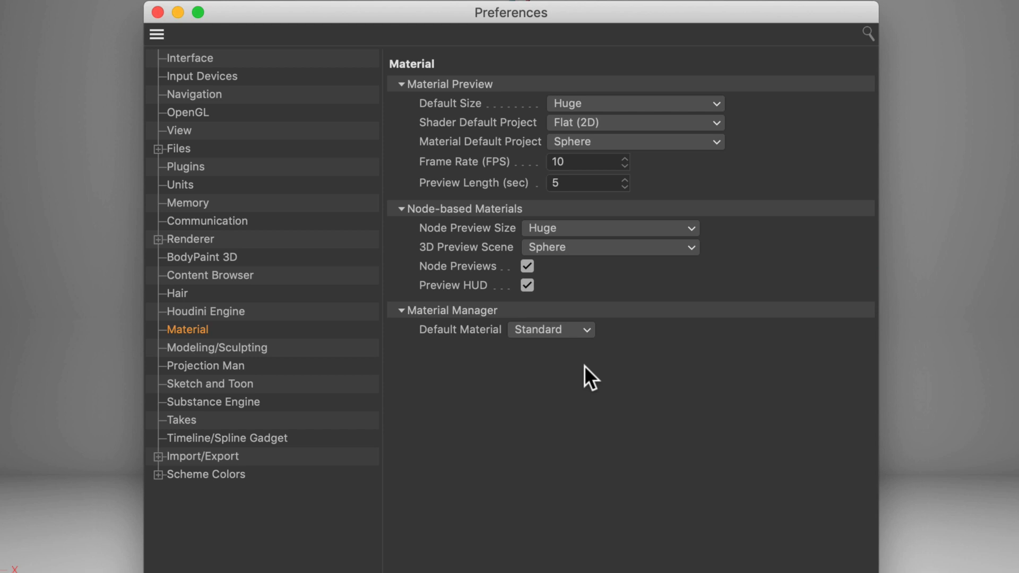
{"action": "left_click", "coordinate": [550, 329]}
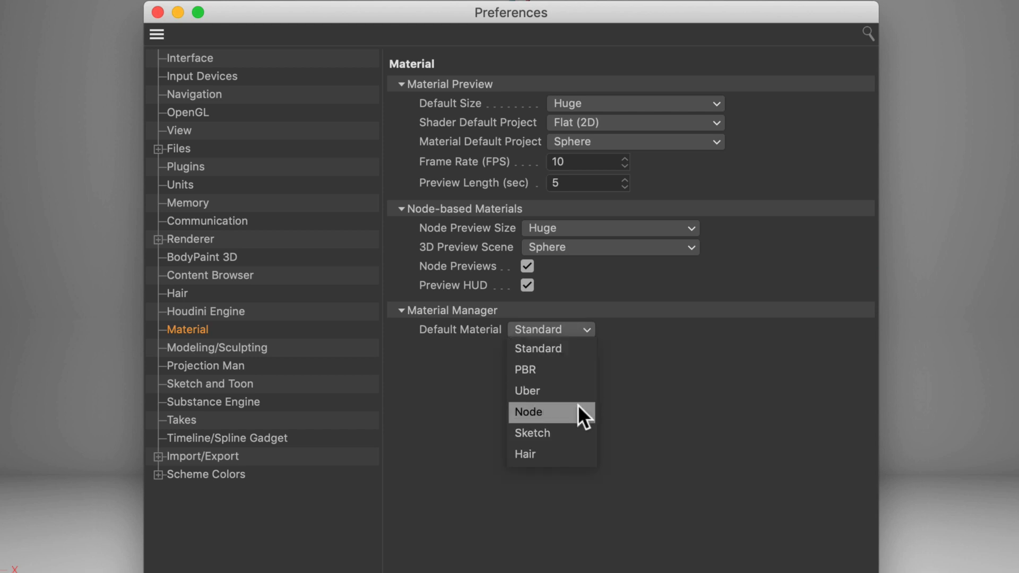
{"action": "mouse_move", "coordinate": [558, 426]}
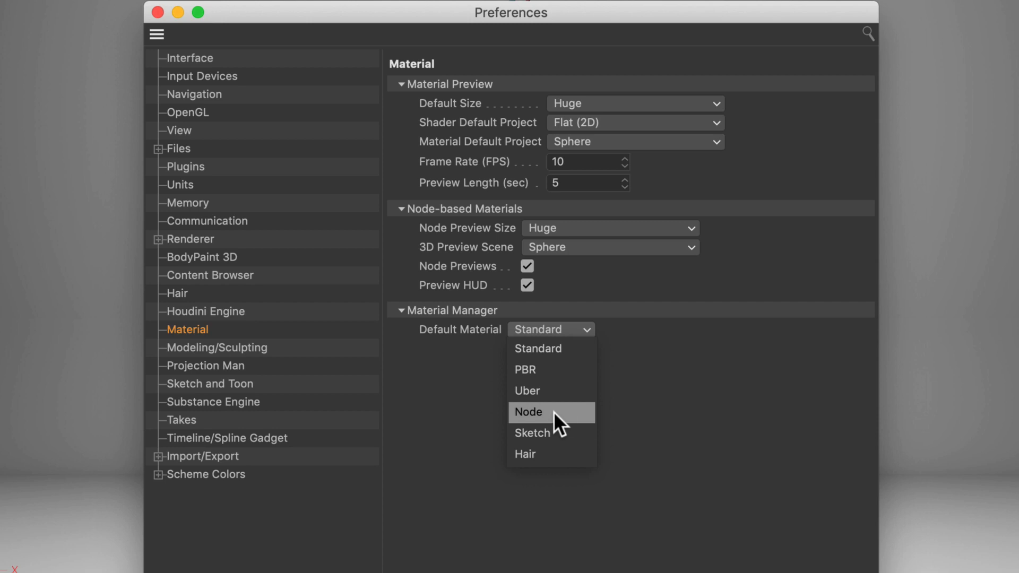
{"action": "left_click", "coordinate": [528, 411]}
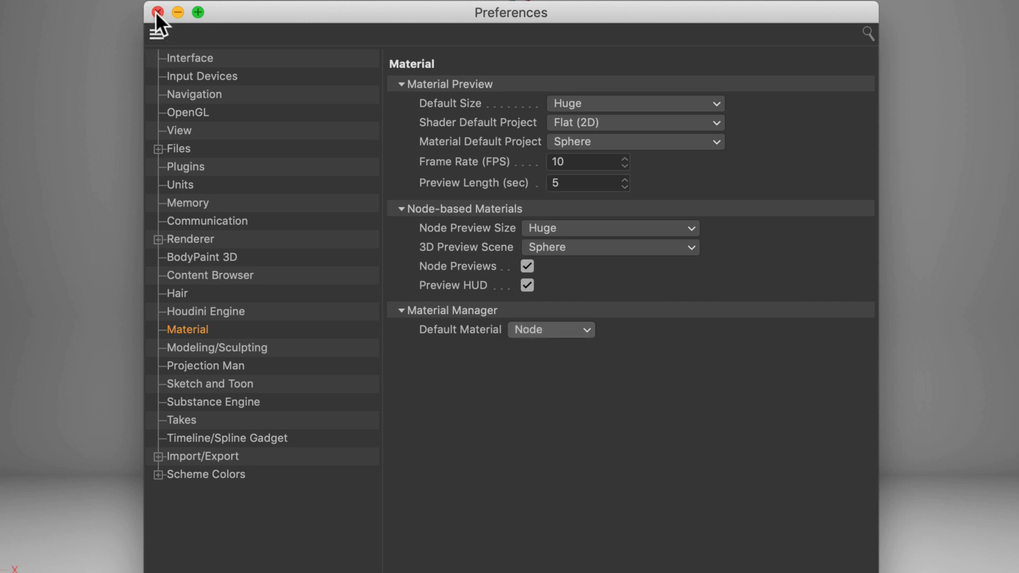
{"action": "left_click", "coordinate": [157, 11]}
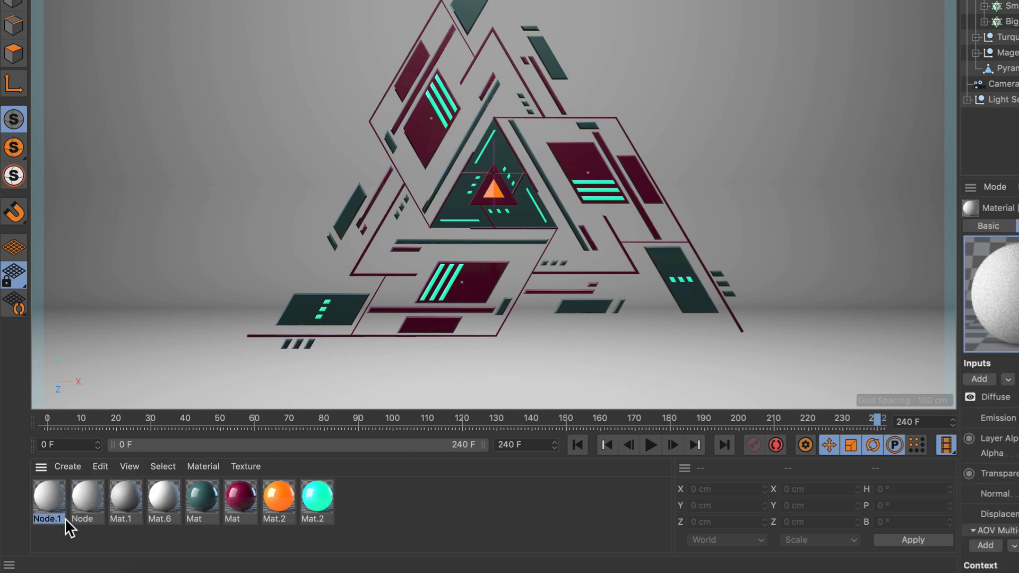
- Review the material creation options, then bring up the Window menu
{"action": "left_click", "coordinate": [67, 466]}
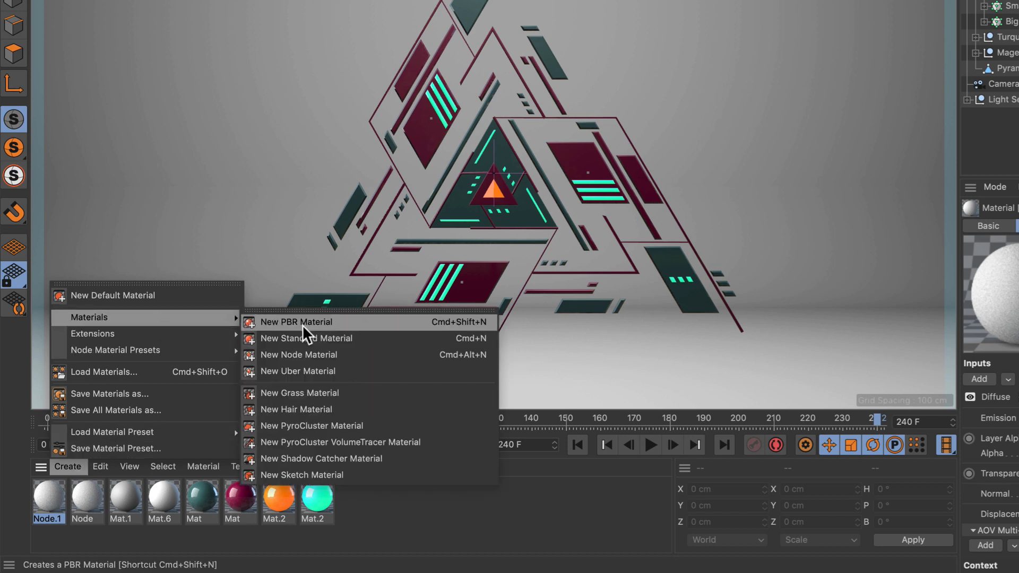
{"action": "mouse_move", "coordinate": [351, 324]}
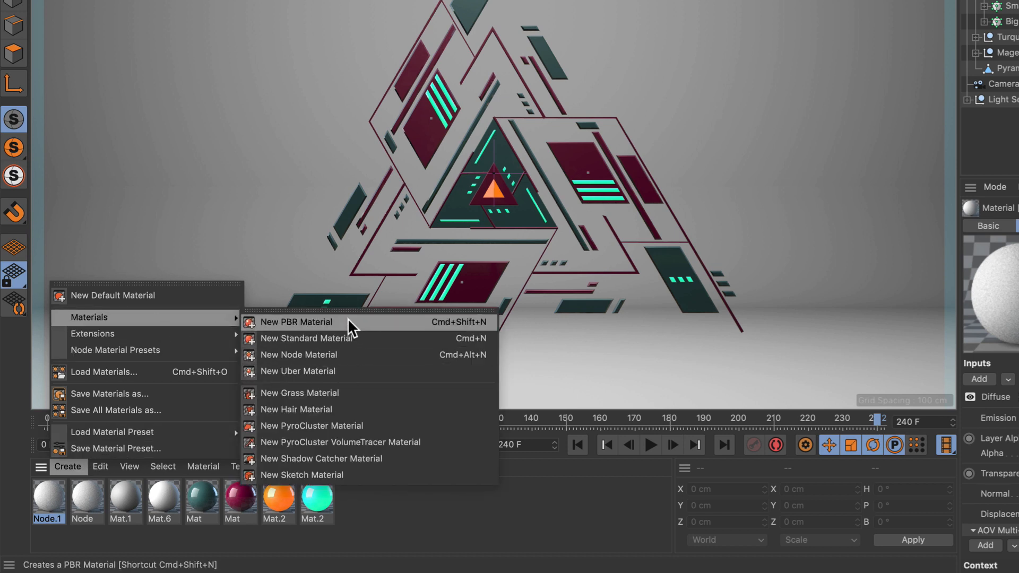
{"action": "mouse_move", "coordinate": [351, 355]}
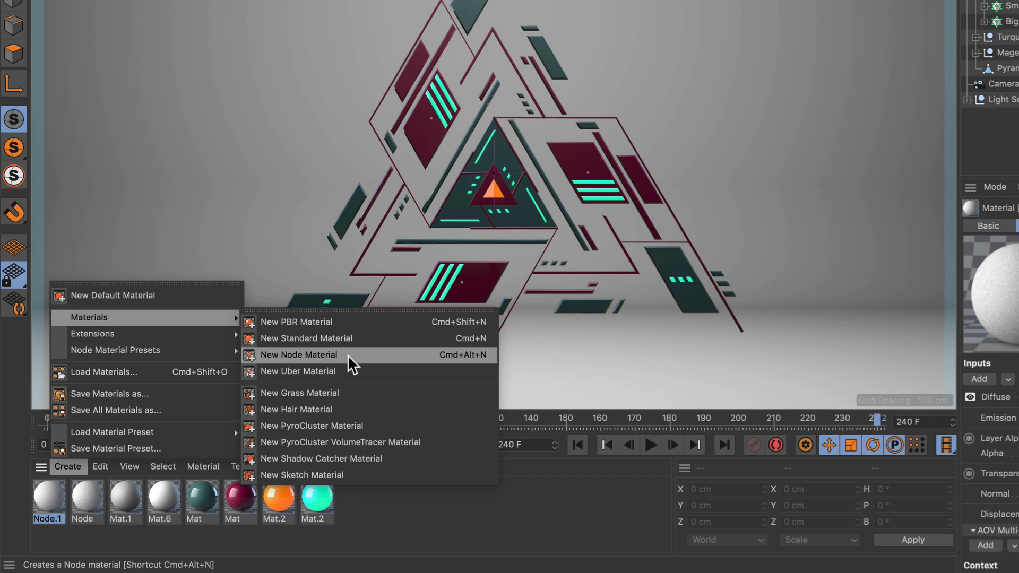
{"action": "mouse_move", "coordinate": [367, 371]}
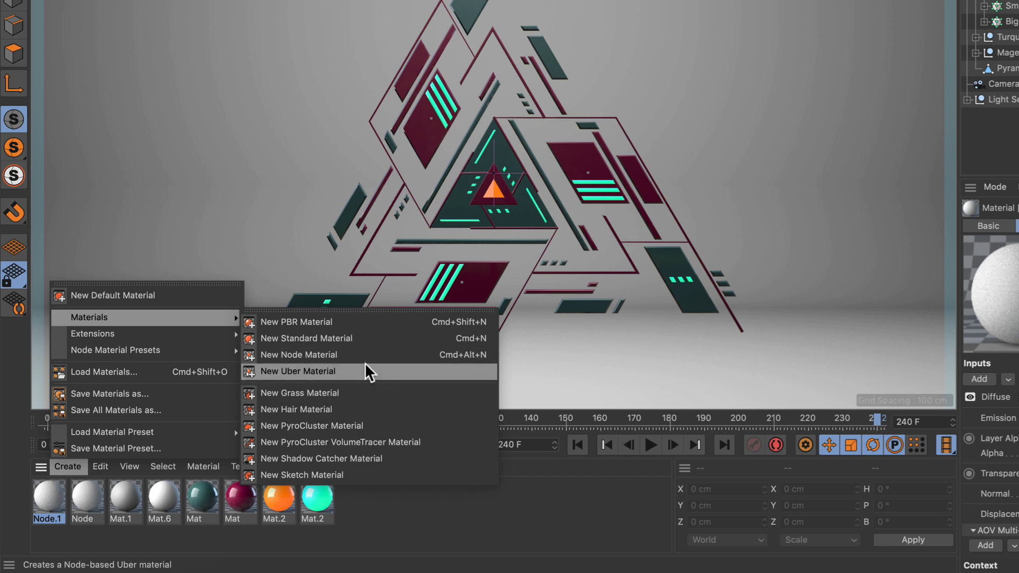
{"action": "left_click", "coordinate": [518, 7]}
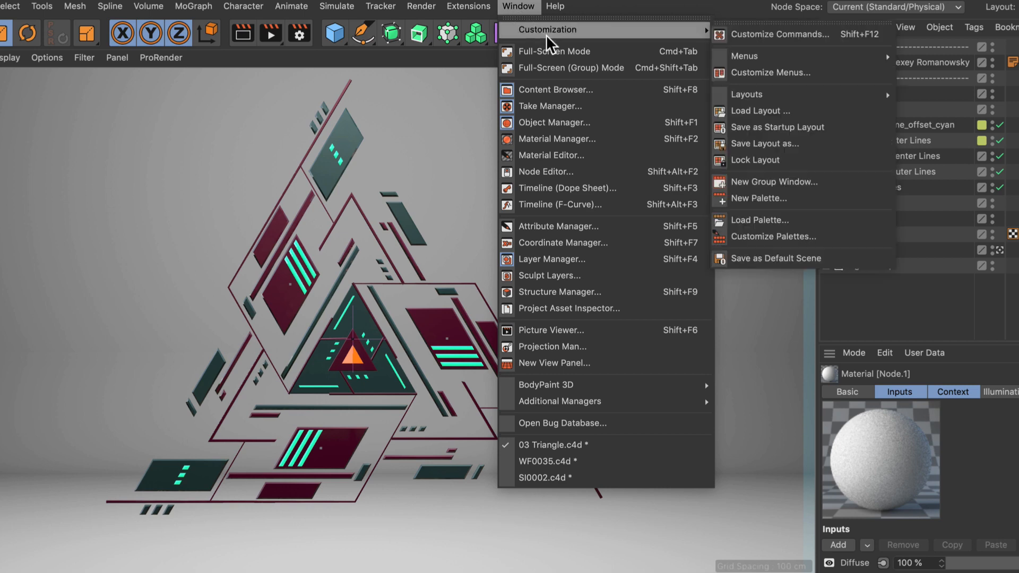
- Open Customize Commands and filter the command list for 'uber' to find New Uber Material
{"action": "left_click", "coordinate": [779, 34]}
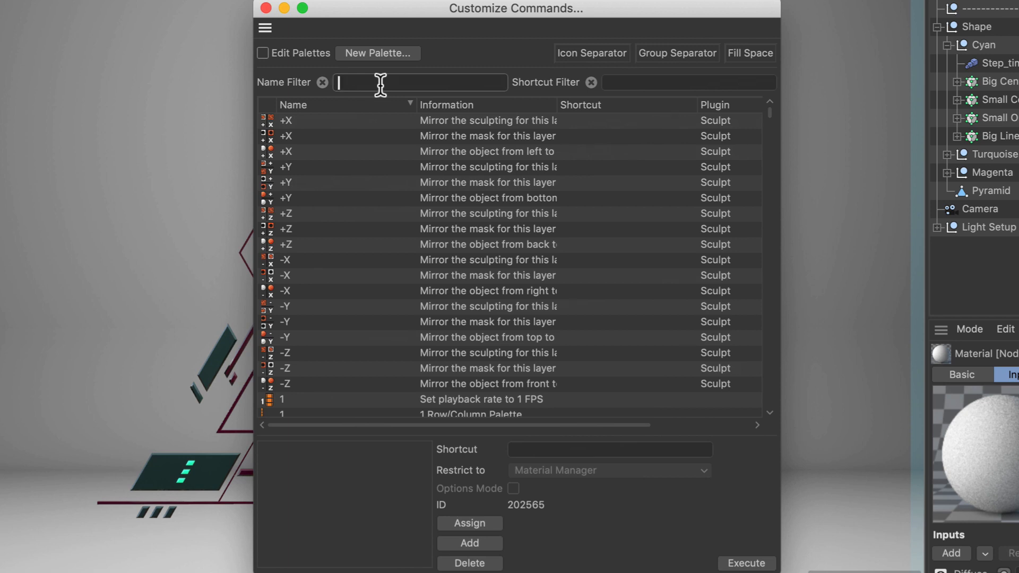
{"action": "type", "text": "uber"}
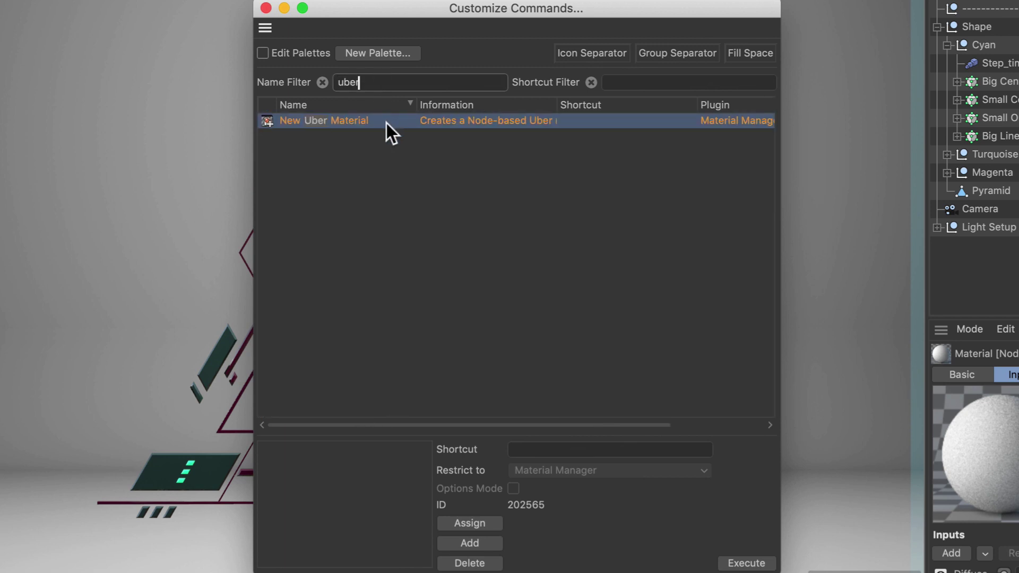
{"action": "mouse_move", "coordinate": [413, 147]}
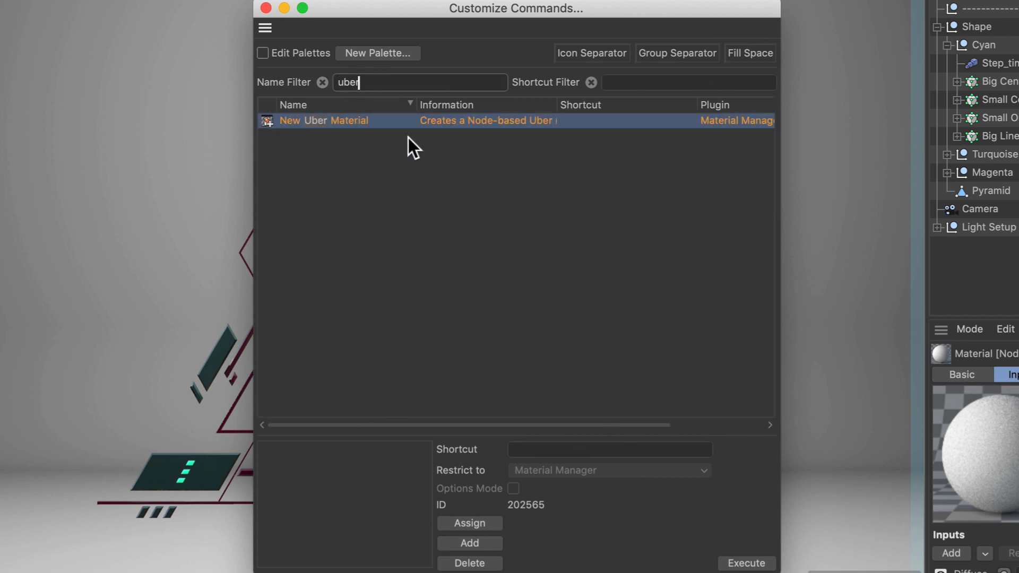
{"action": "mouse_move", "coordinate": [582, 418]}
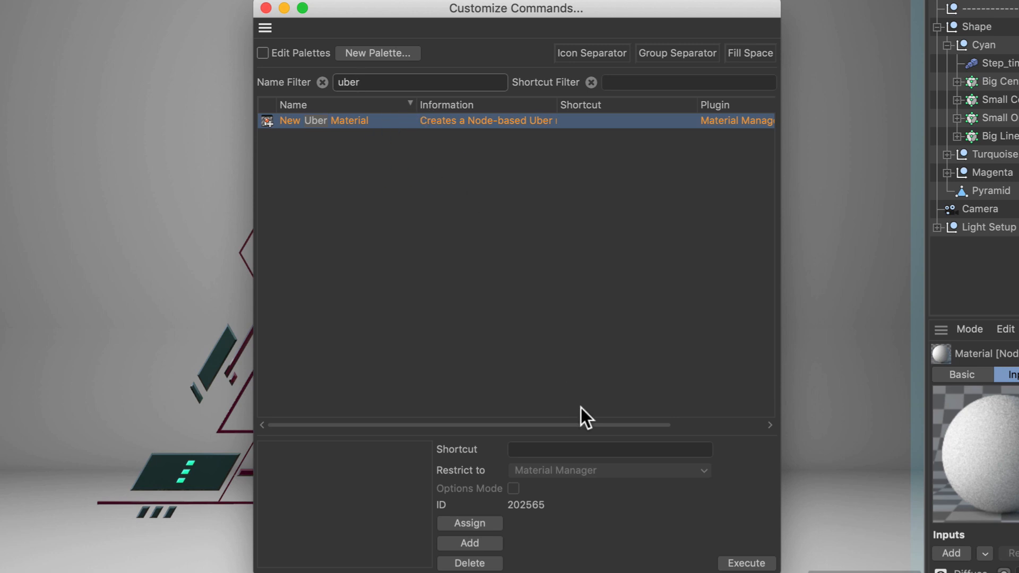
{"action": "left_click", "coordinate": [608, 449]}
{"action": "type", "text": "h"}
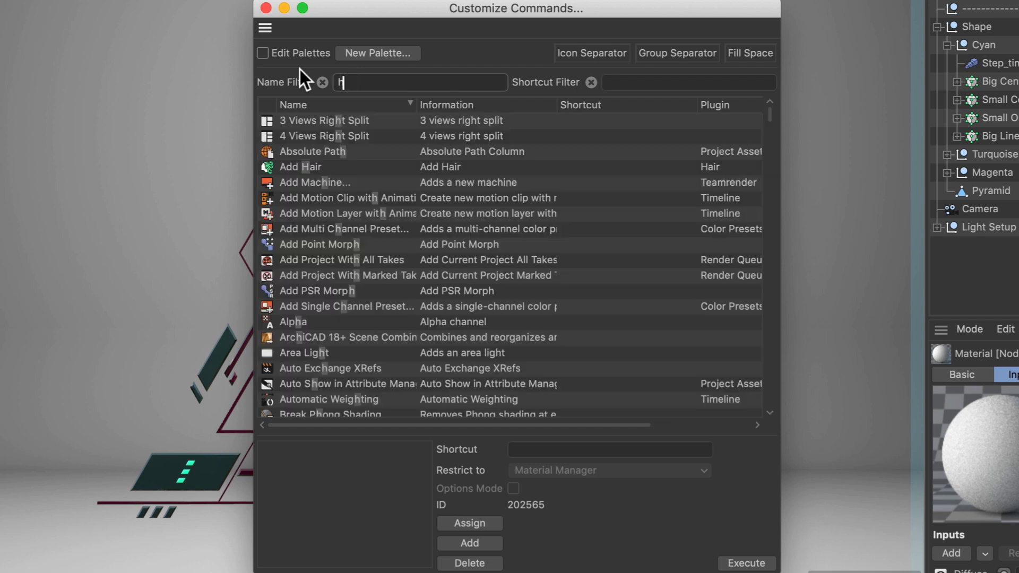
- Change the Name Filter to 'hair', then to 'sketch'
{"action": "type", "text": "air"}
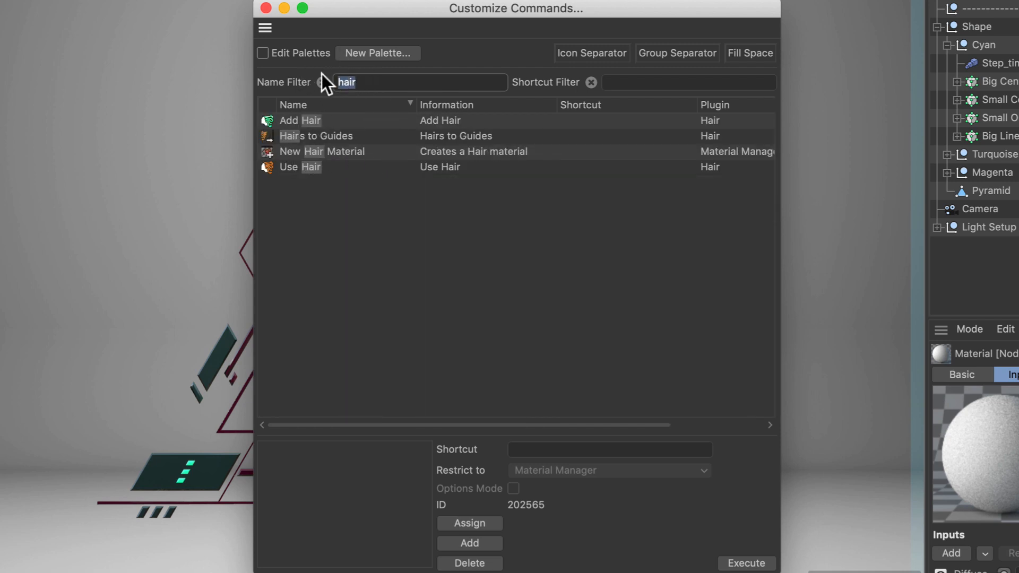
{"action": "type", "text": "sketch"}
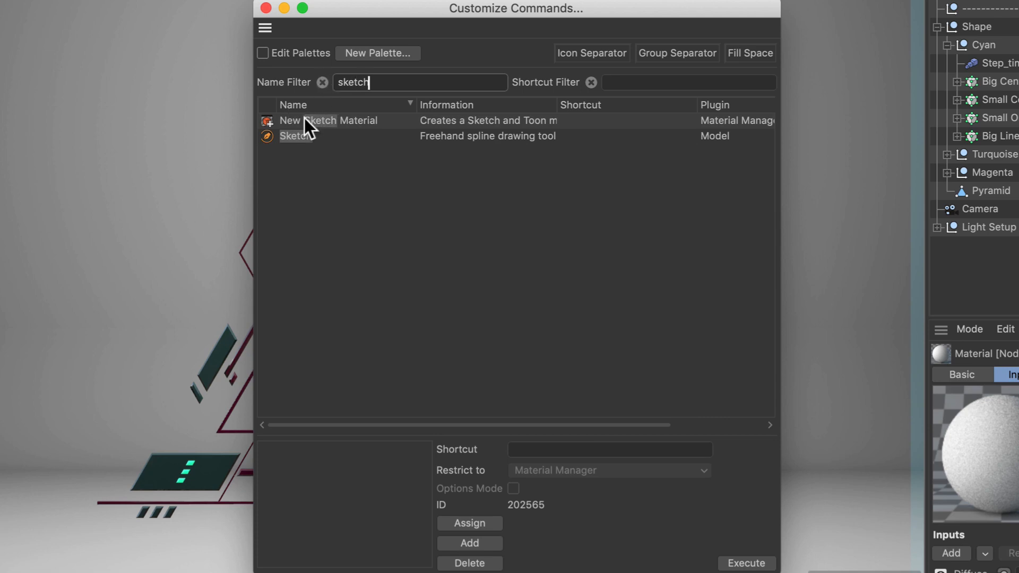
{"action": "mouse_move", "coordinate": [387, 179]}
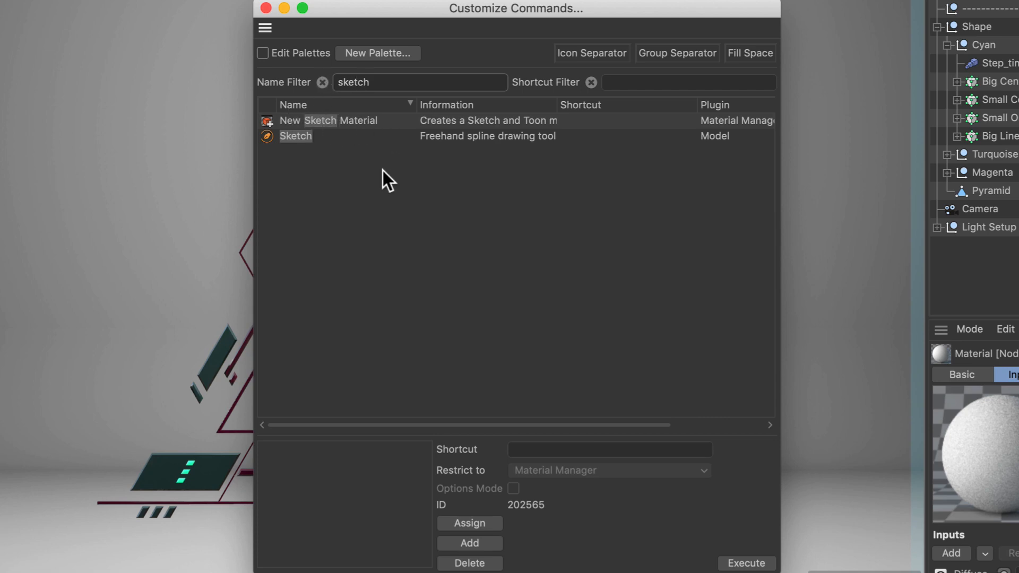